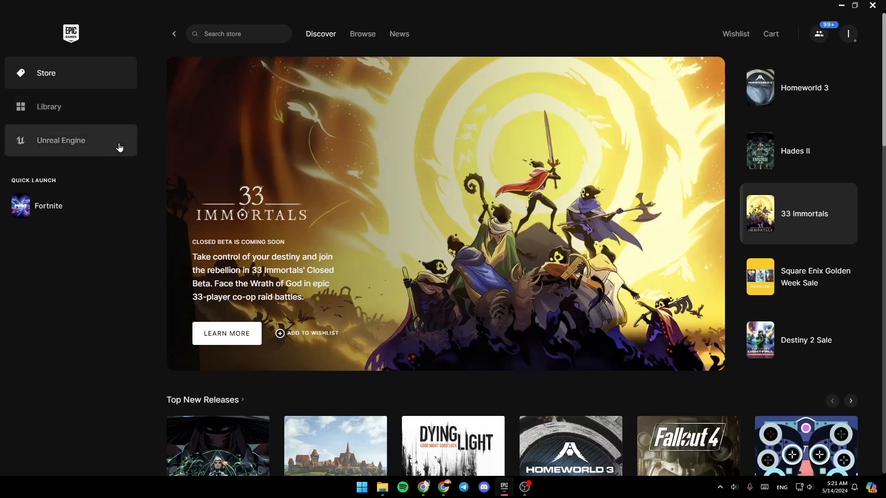
mouse_move(86, 146)
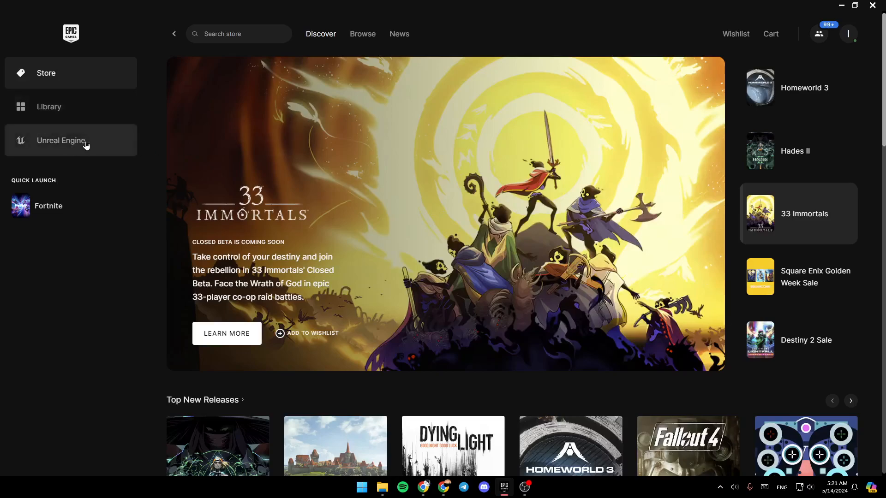
mouse_move(142, 94)
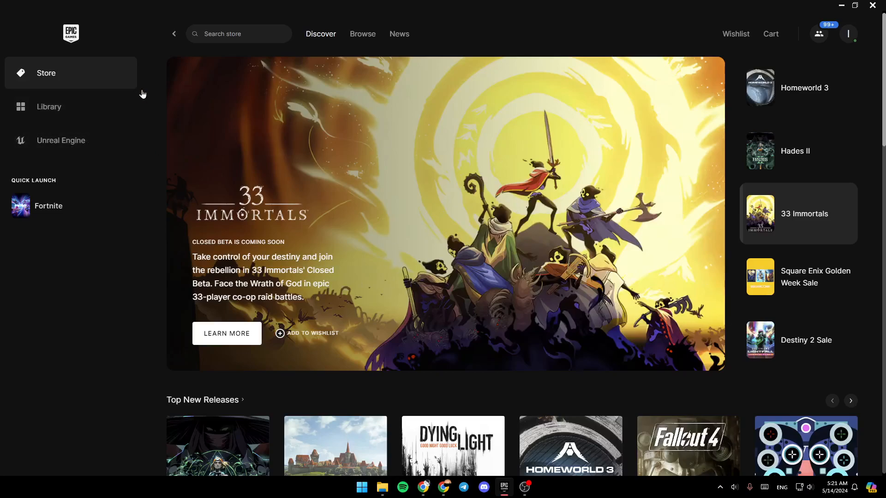
mouse_move(592, 176)
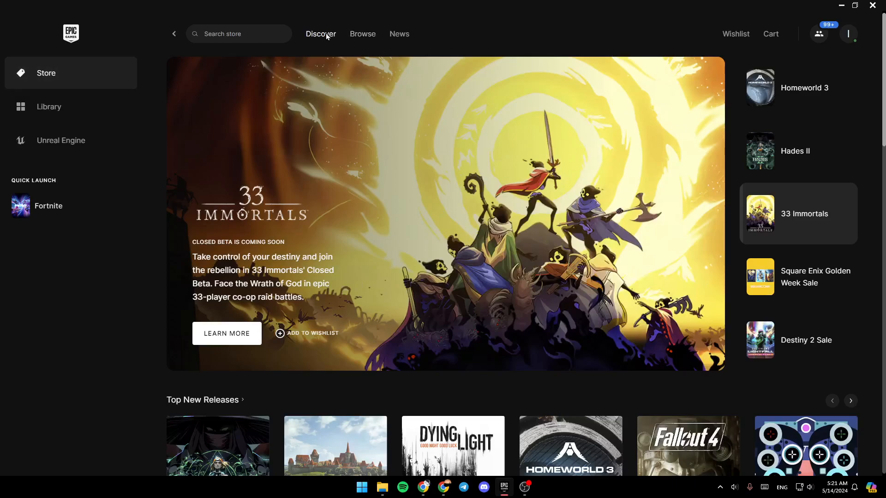
Browse the store's genre catalogue, return to the featured front page and scroll through it
left_click(362, 34)
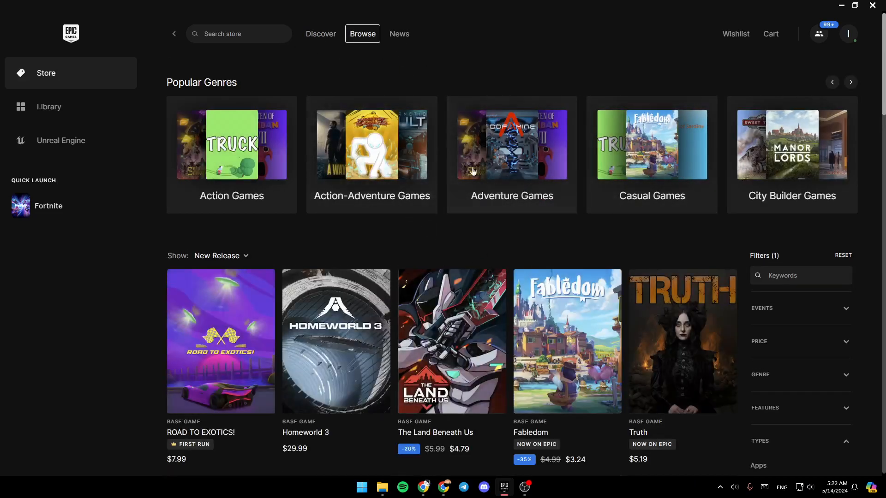
left_click(320, 33)
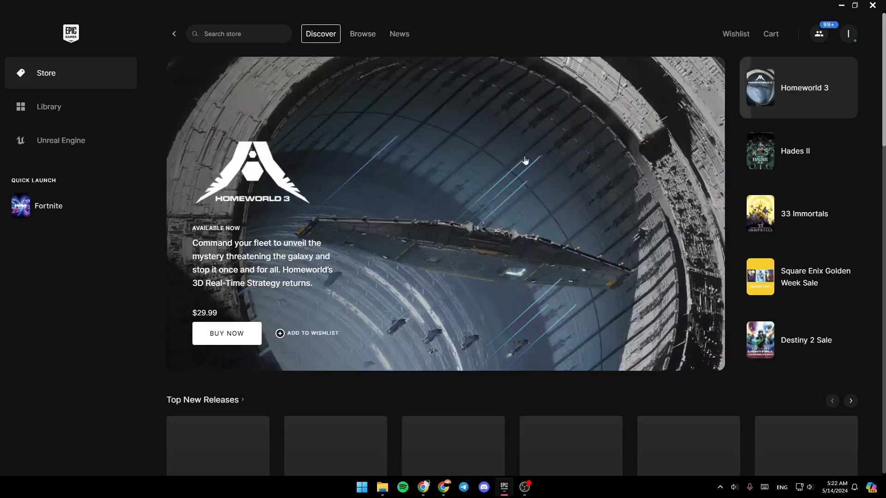
scroll("down", 3)
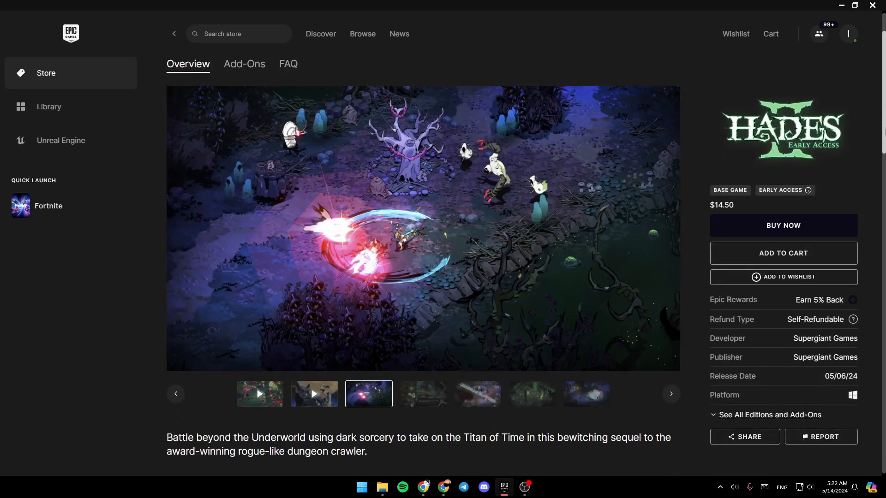
scroll("down", 3)
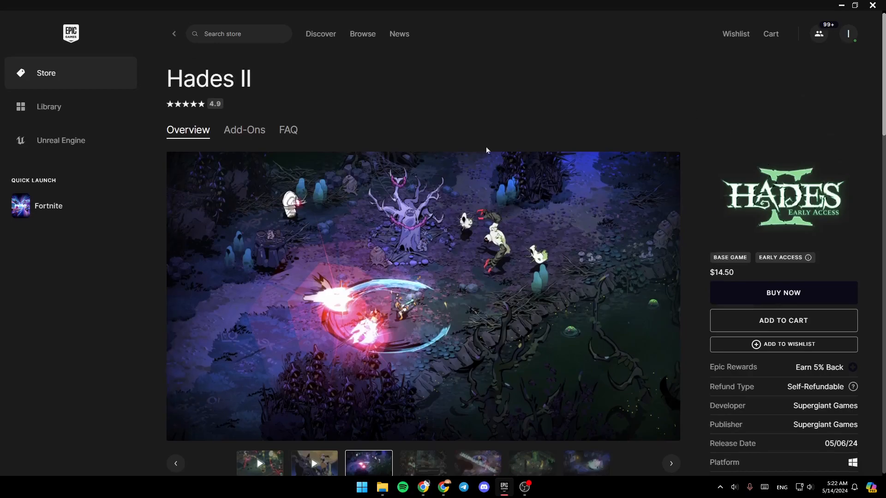
scroll("down", 3)
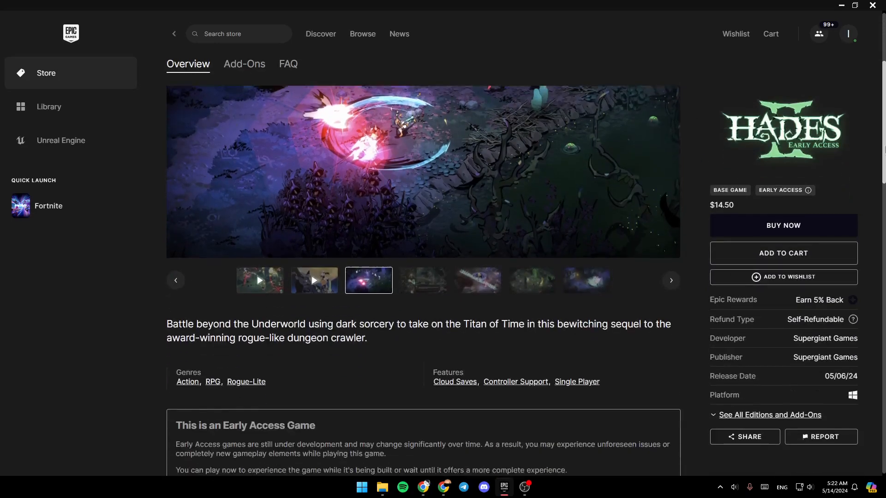
scroll("down", 3)
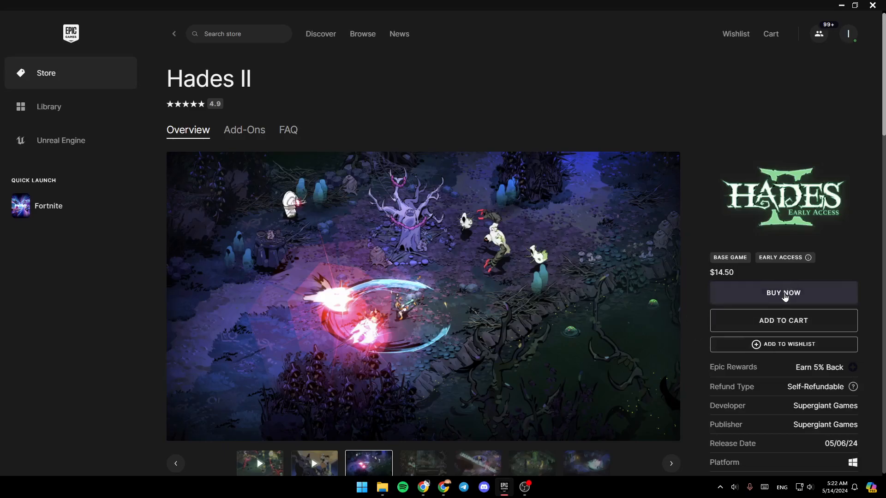
Begin purchasing Hades II at $14.50 from its store page
left_click(783, 292)
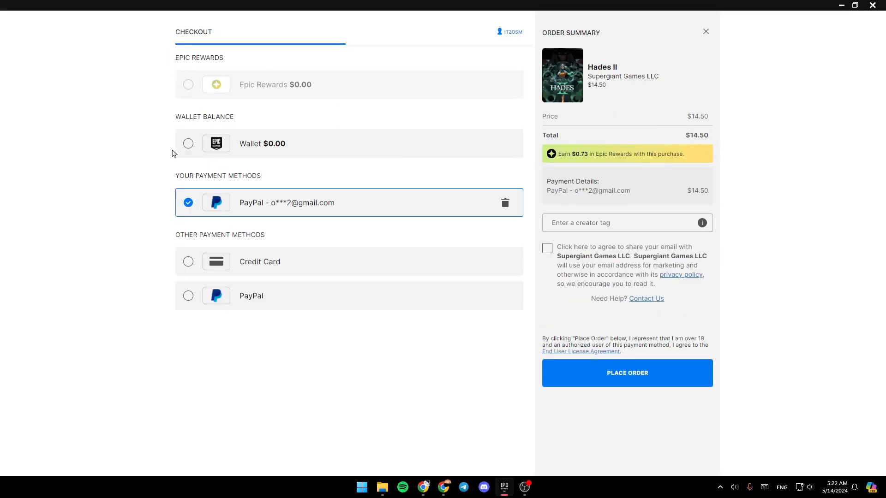
mouse_move(250, 246)
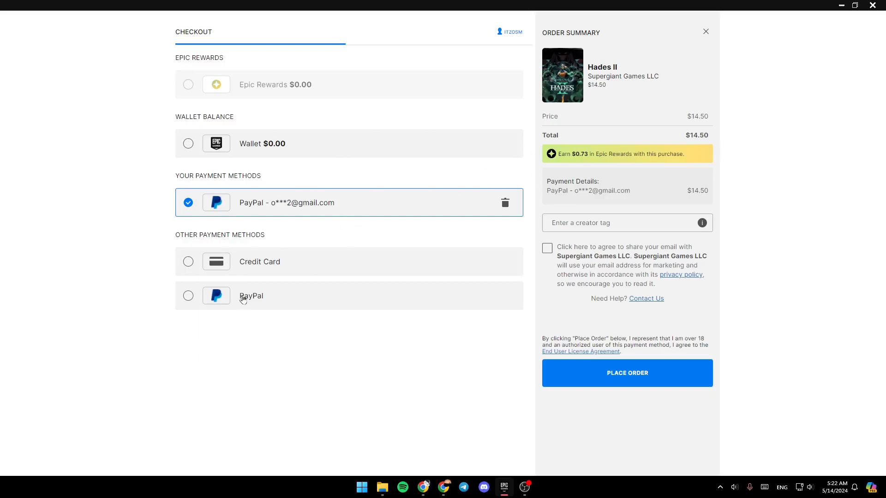
mouse_move(261, 310)
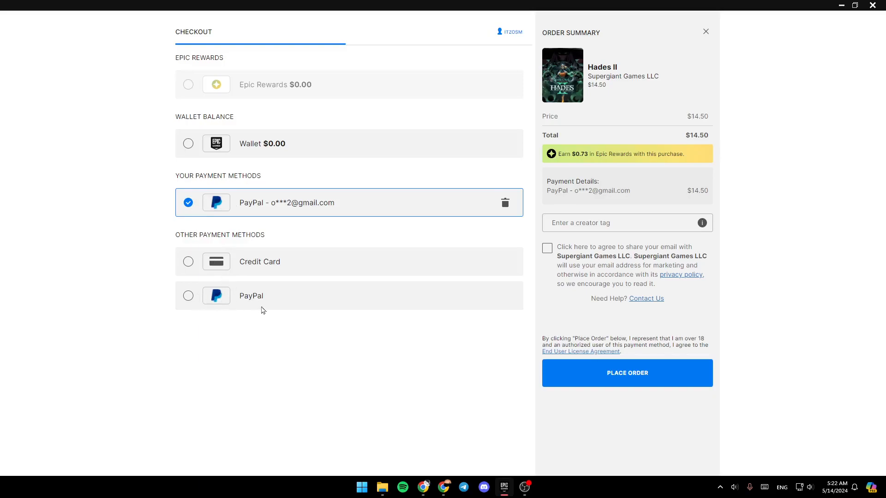
mouse_move(334, 264)
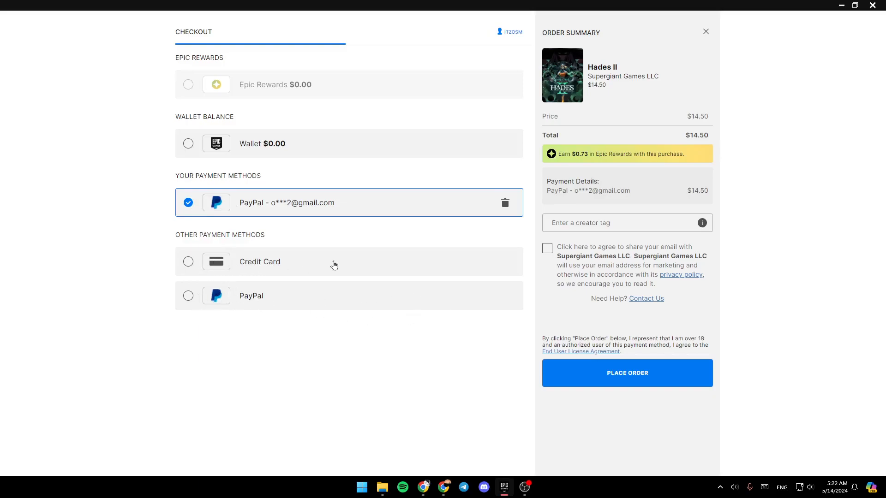
mouse_move(244, 151)
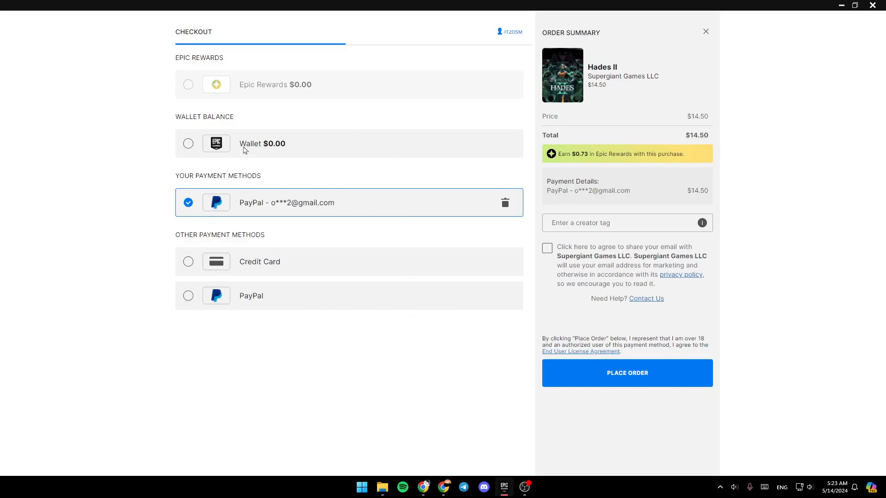
mouse_move(278, 100)
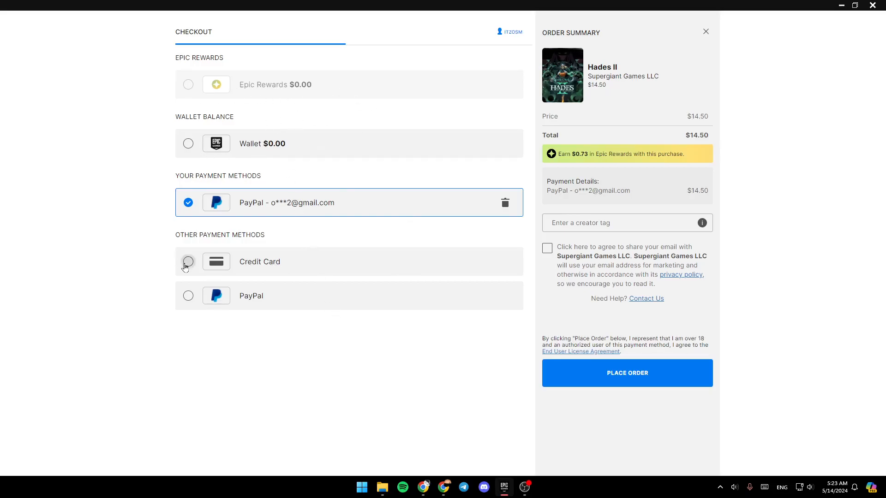
Choose Credit Card over PayPal and attempt to place the order with the card fields still empty
left_click(188, 261)
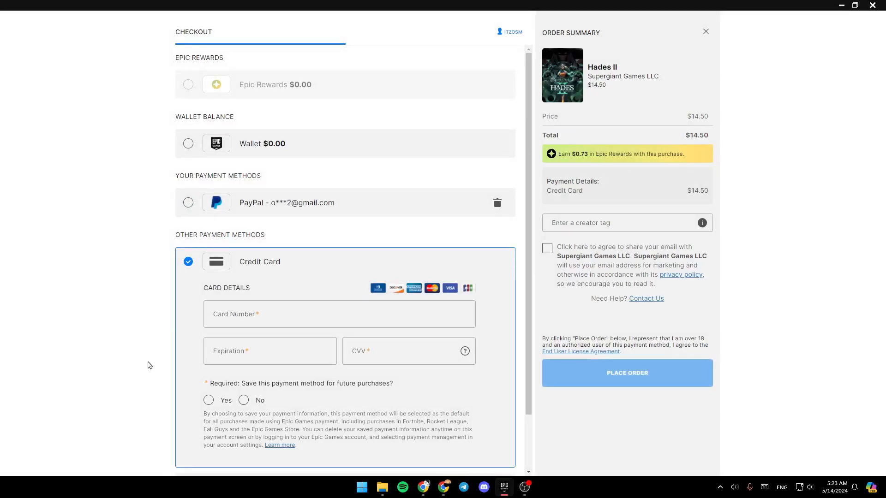
mouse_move(267, 282)
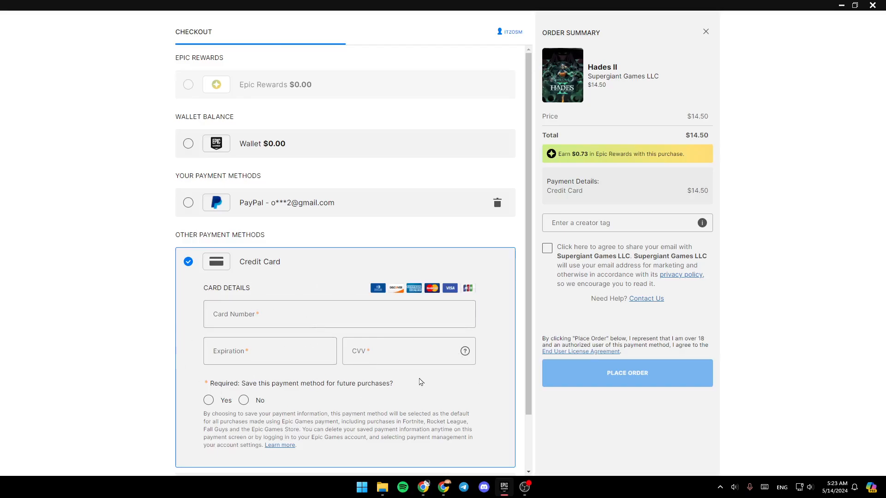
mouse_move(327, 373)
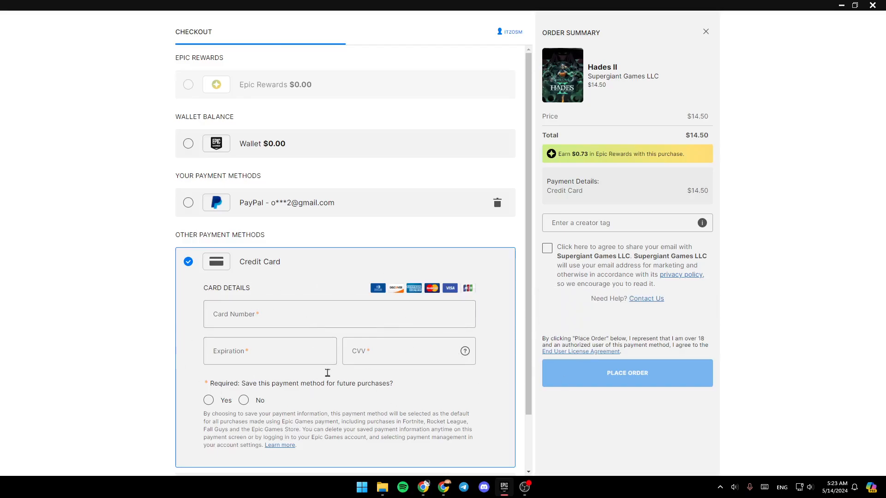
left_click(269, 350)
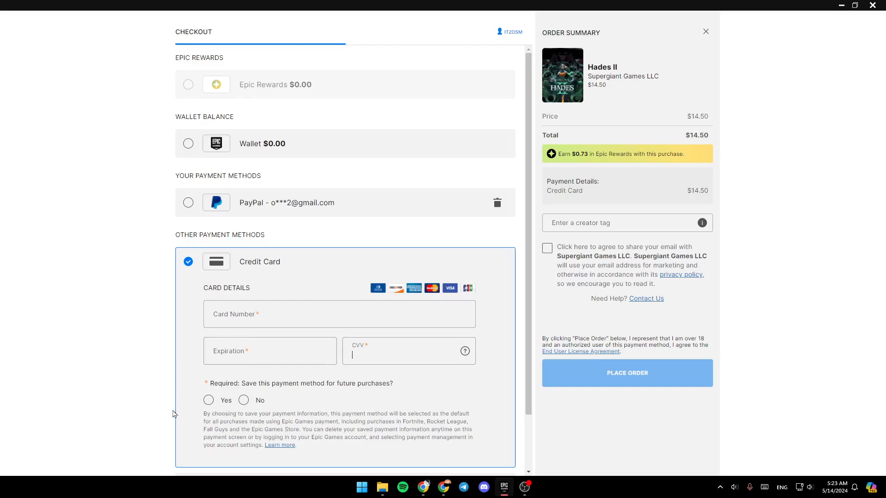
mouse_move(316, 387)
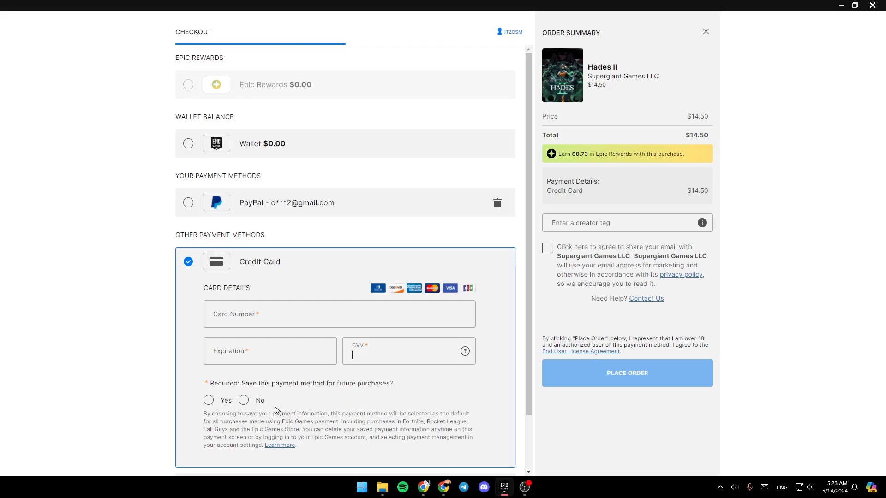
left_click(626, 372)
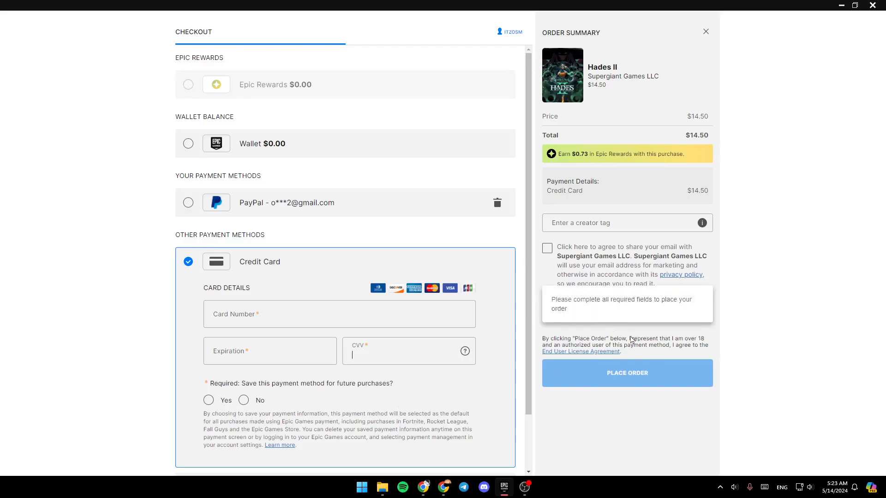
mouse_move(721, 341)
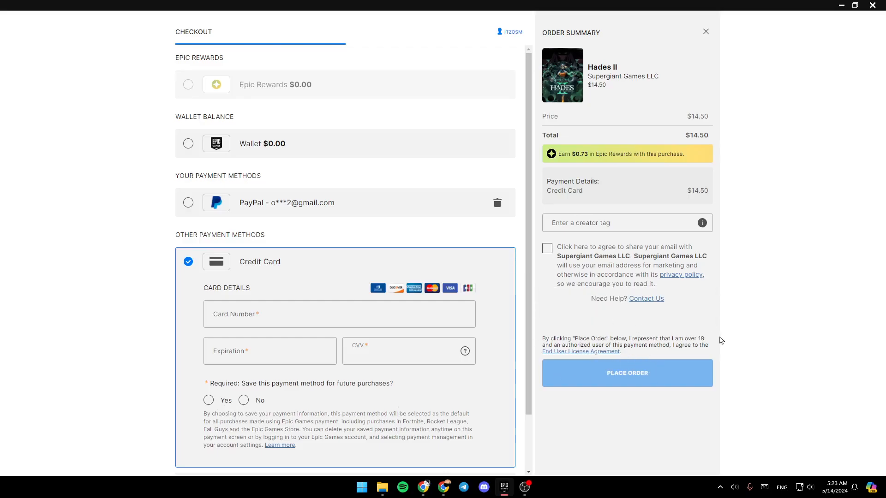
mouse_move(659, 179)
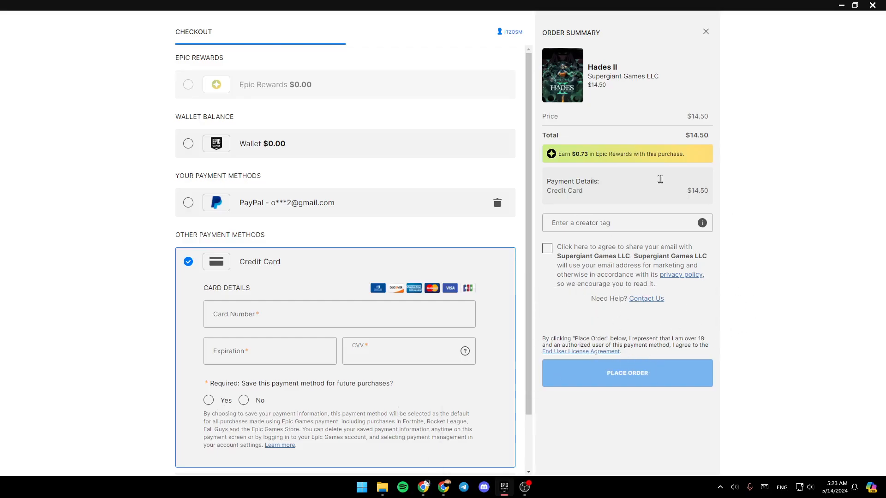
mouse_move(683, 34)
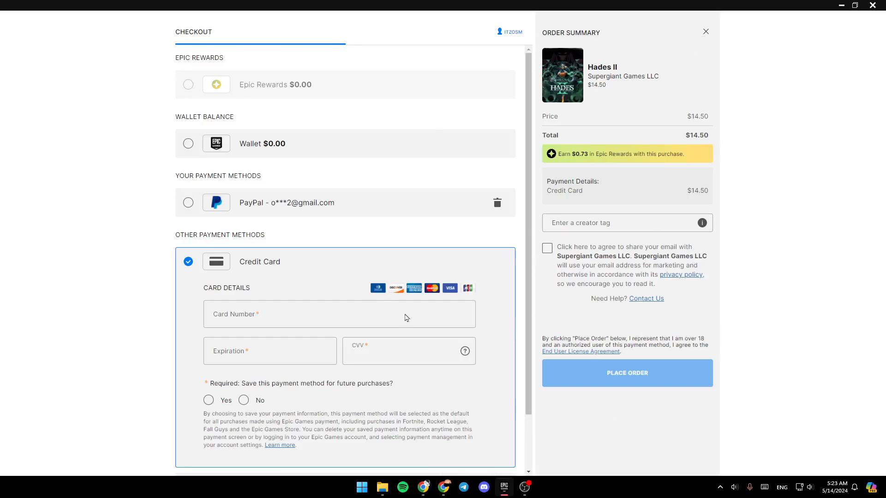
left_click(396, 350)
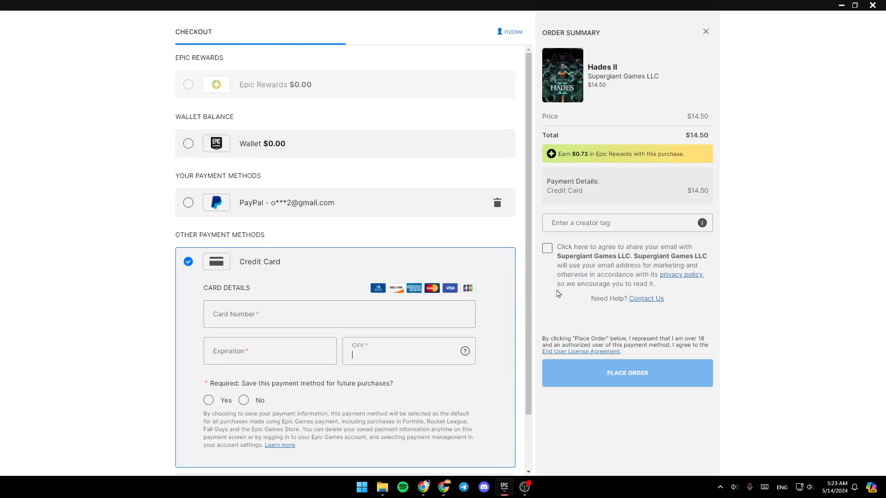